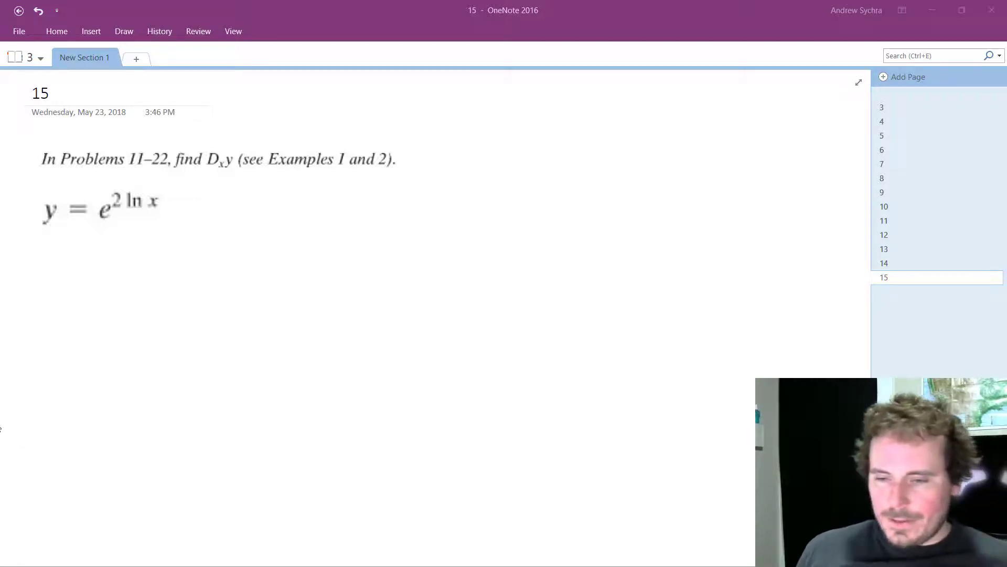
{"action": "mouse_move", "coordinate": [19, 400]}
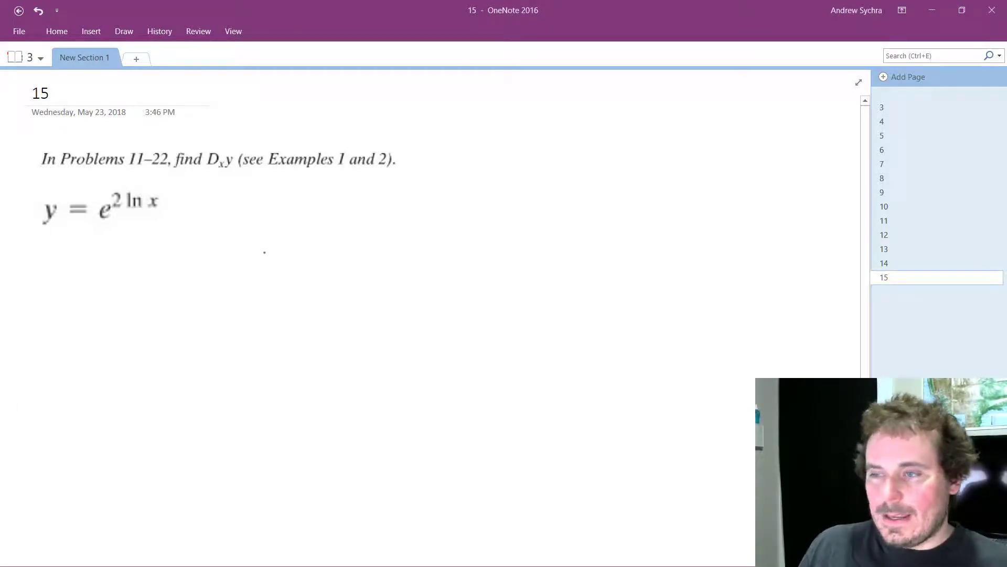
{"action": "mouse_move", "coordinate": [181, 219]}
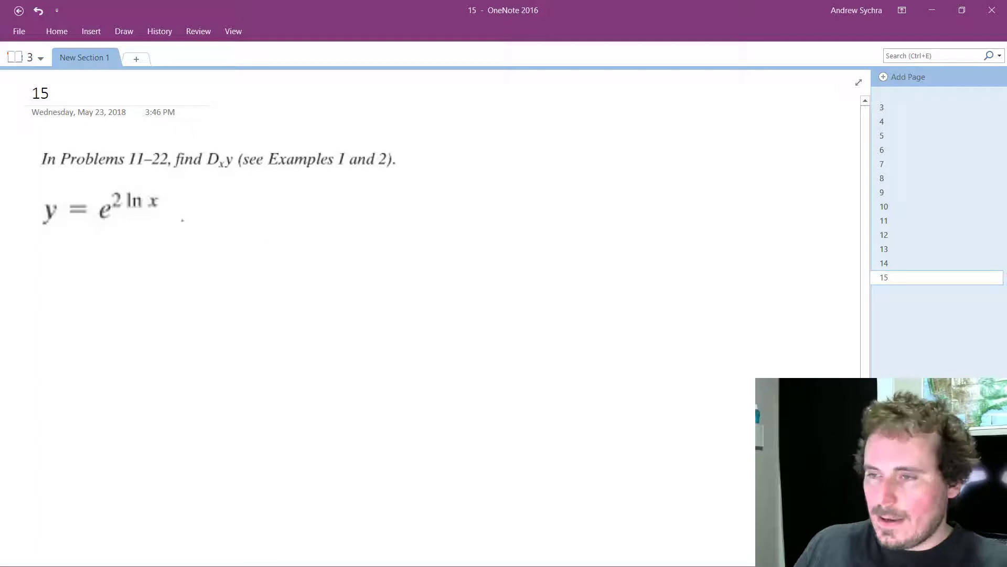